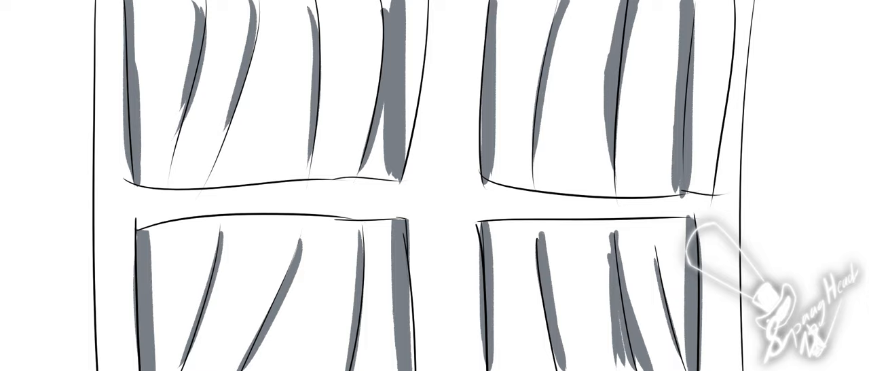
type("Yep That's Philly")
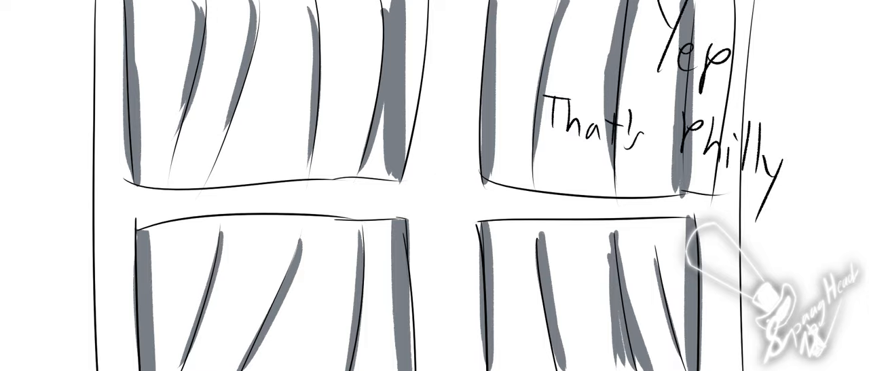